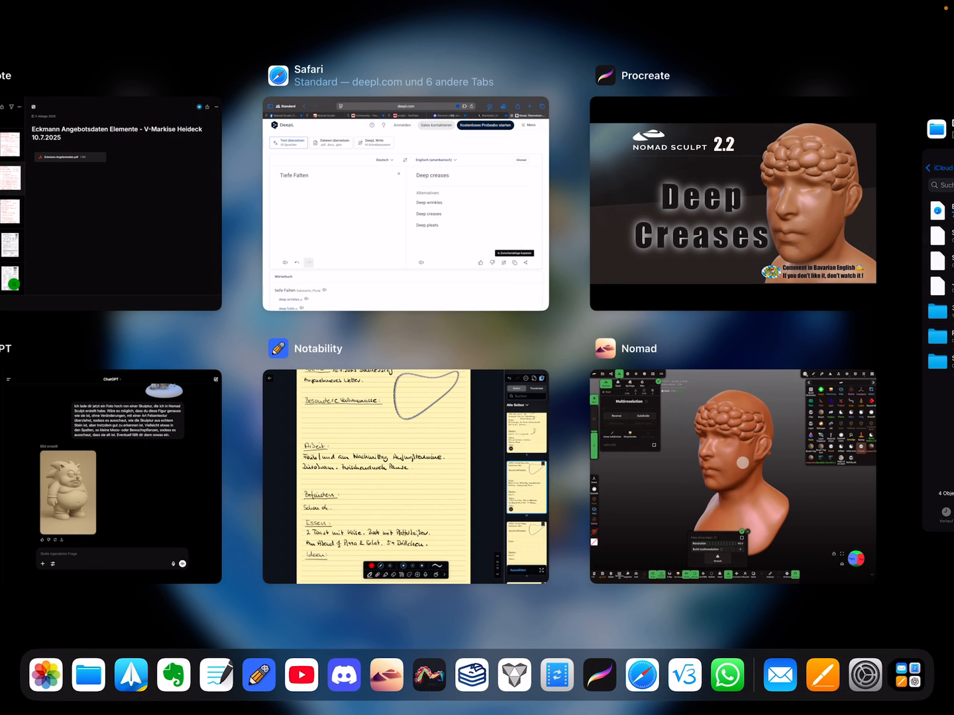
Step: Bring Nomad Sculpt back to the front from the App Switcher
left_click(733, 475)
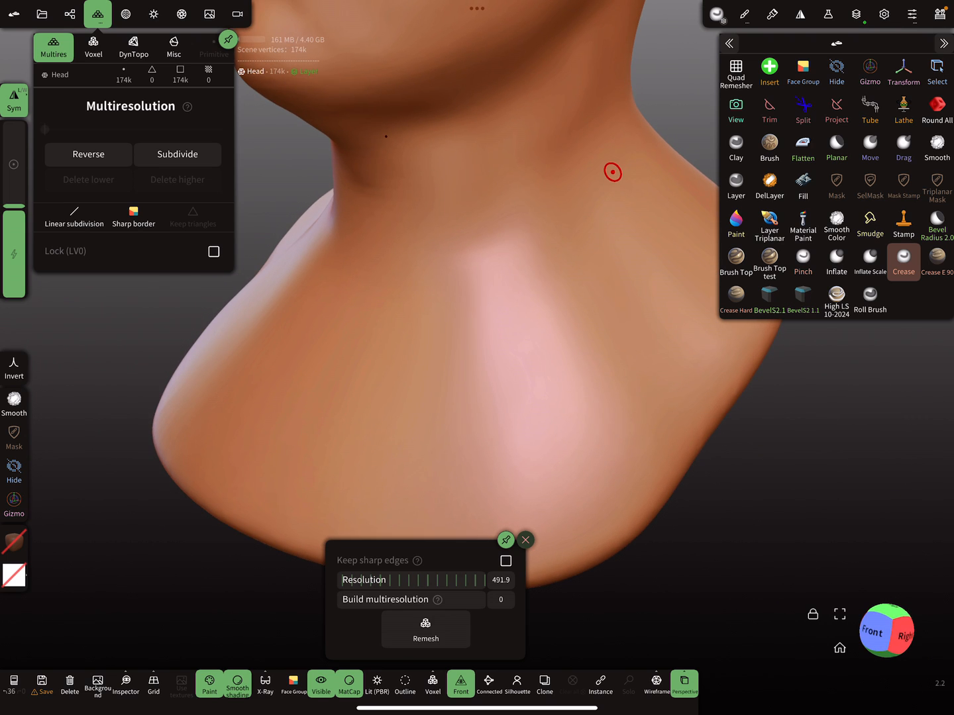
left_click(41, 684)
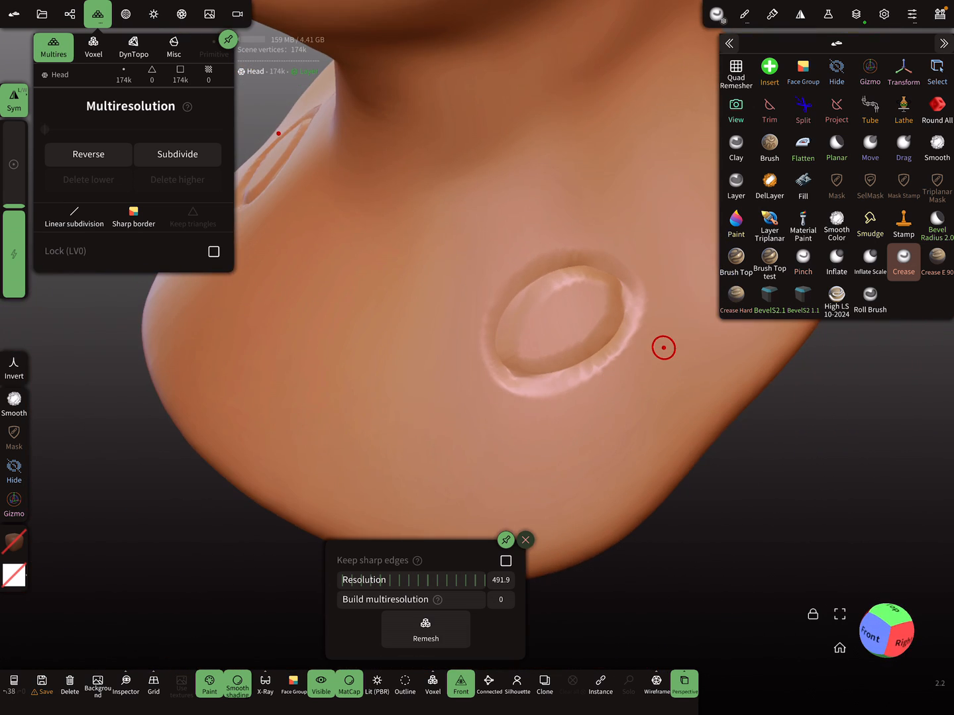
key("ctrl+z")
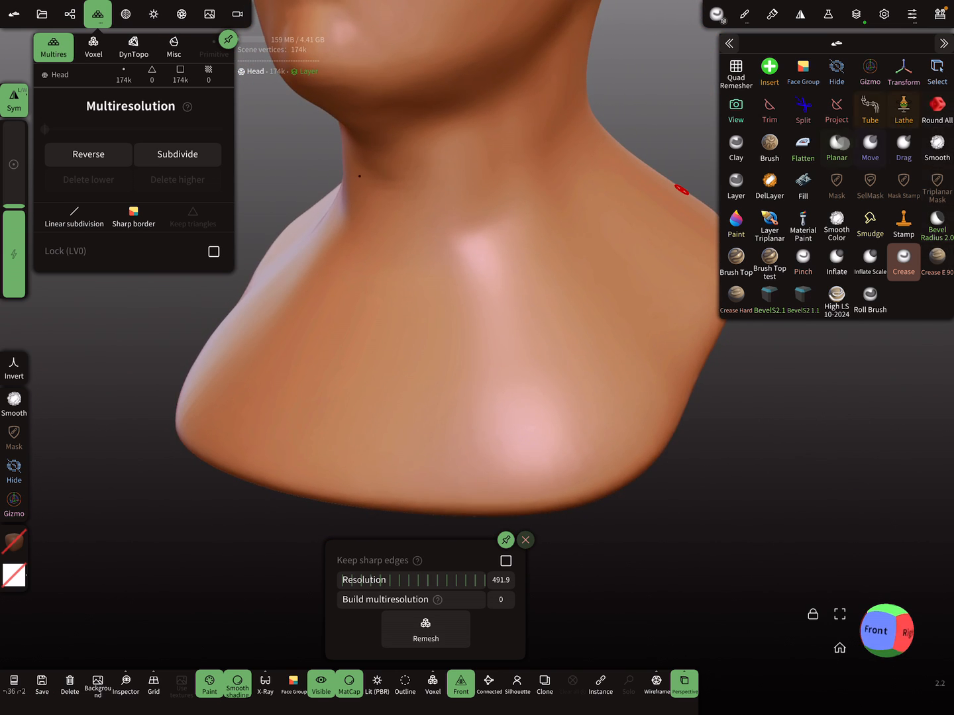
Step: Paint overlapping scale outlines as a mask across the neck and shoulder
left_click(835, 185)
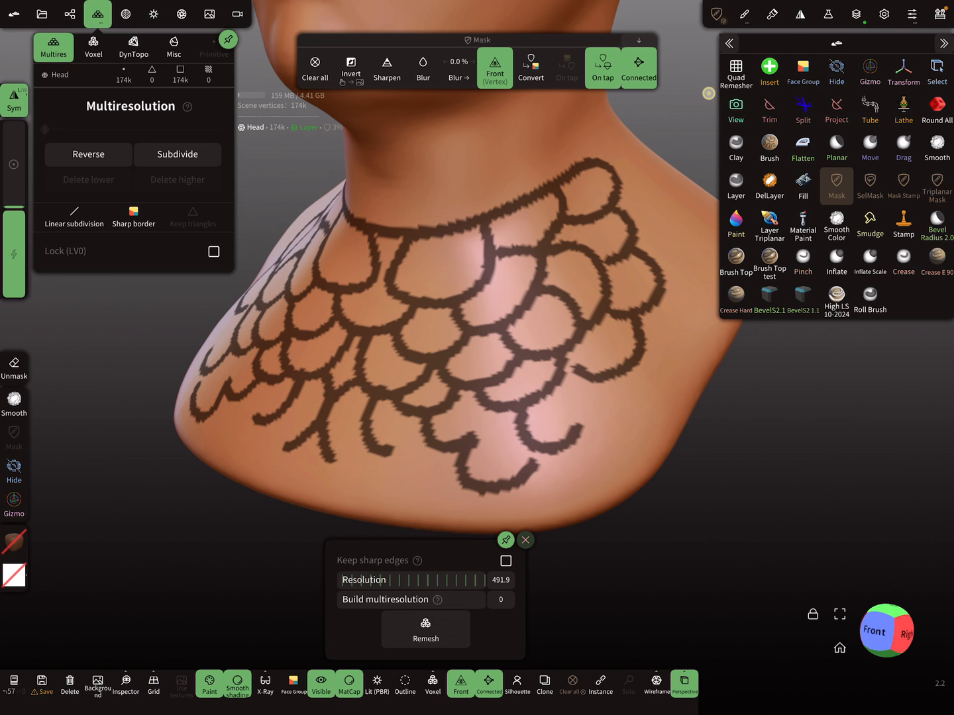
Step: Add Layer 1 to the Head and invert the mask so only the scale outlines stay unmasked
left_click(855, 13)
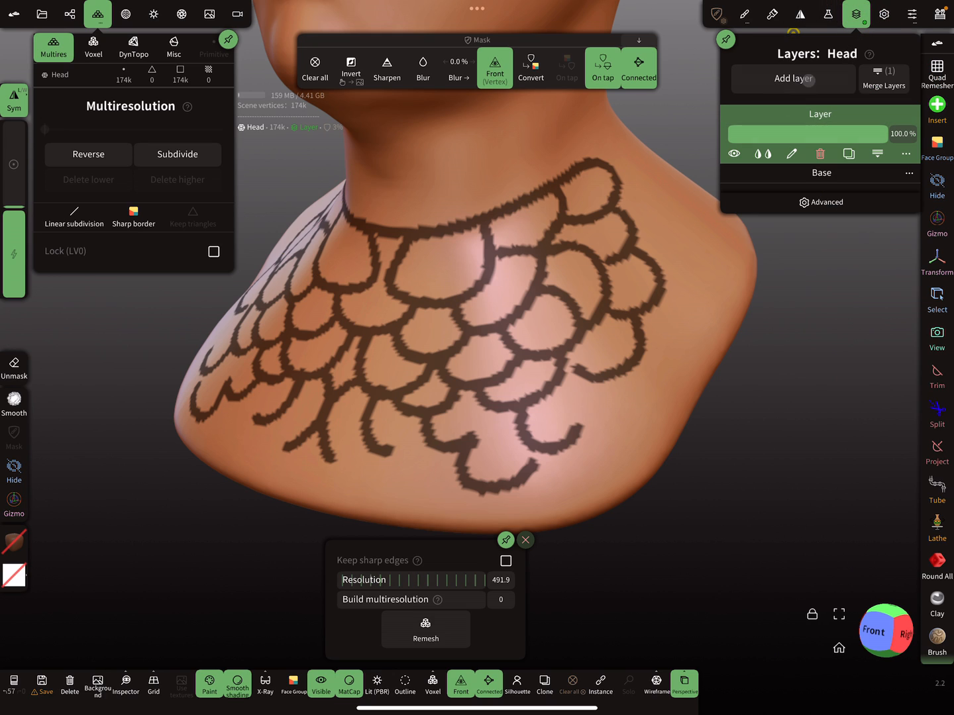
left_click(792, 78)
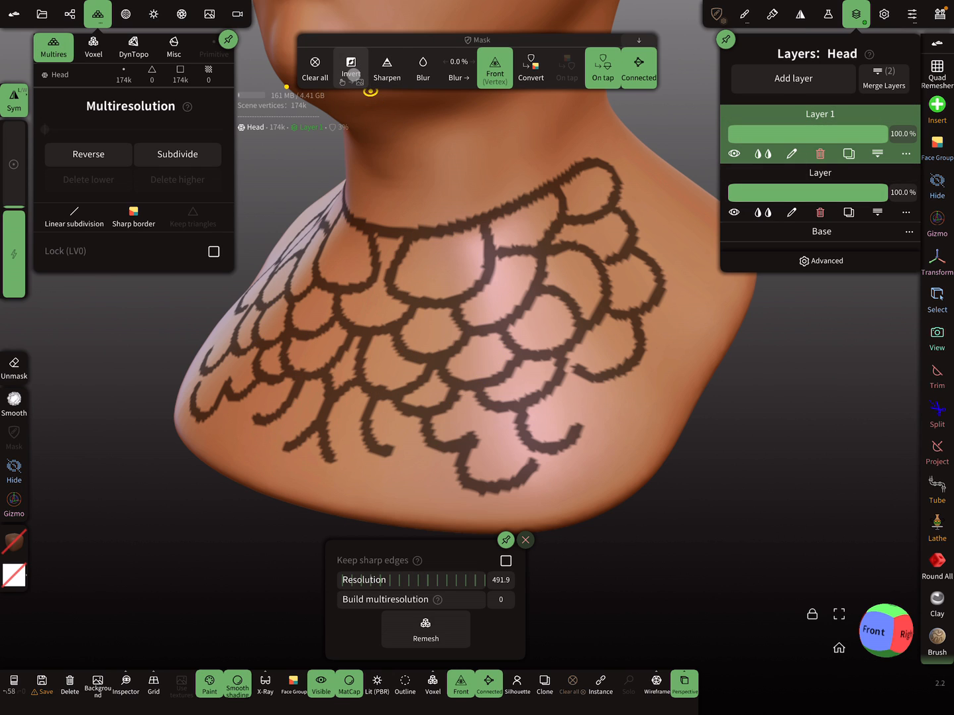
left_click(349, 68)
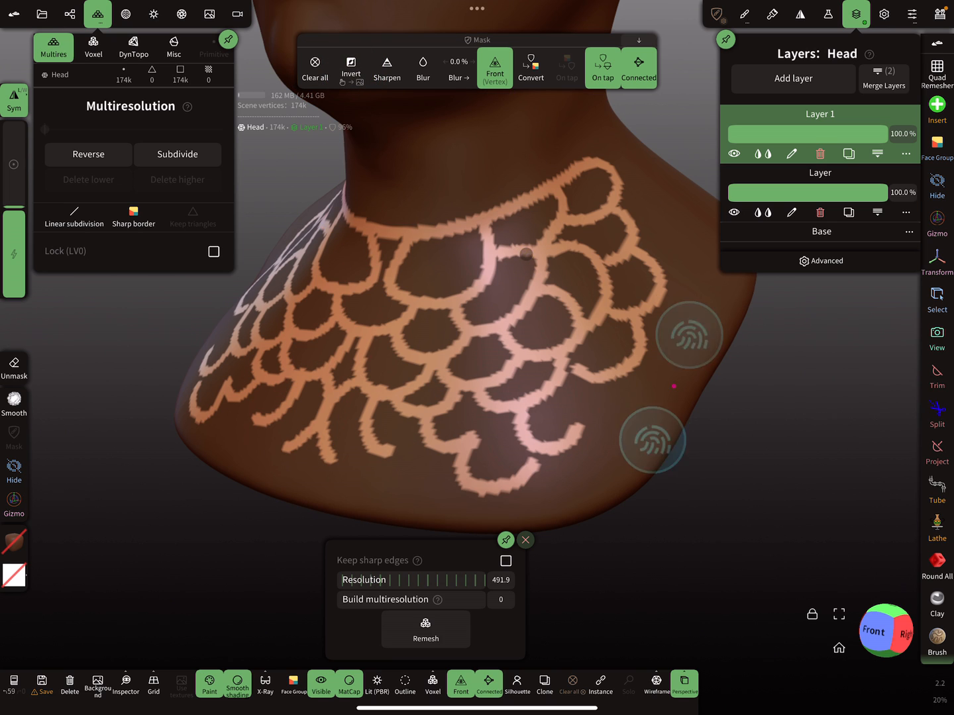
scroll("down", 3)
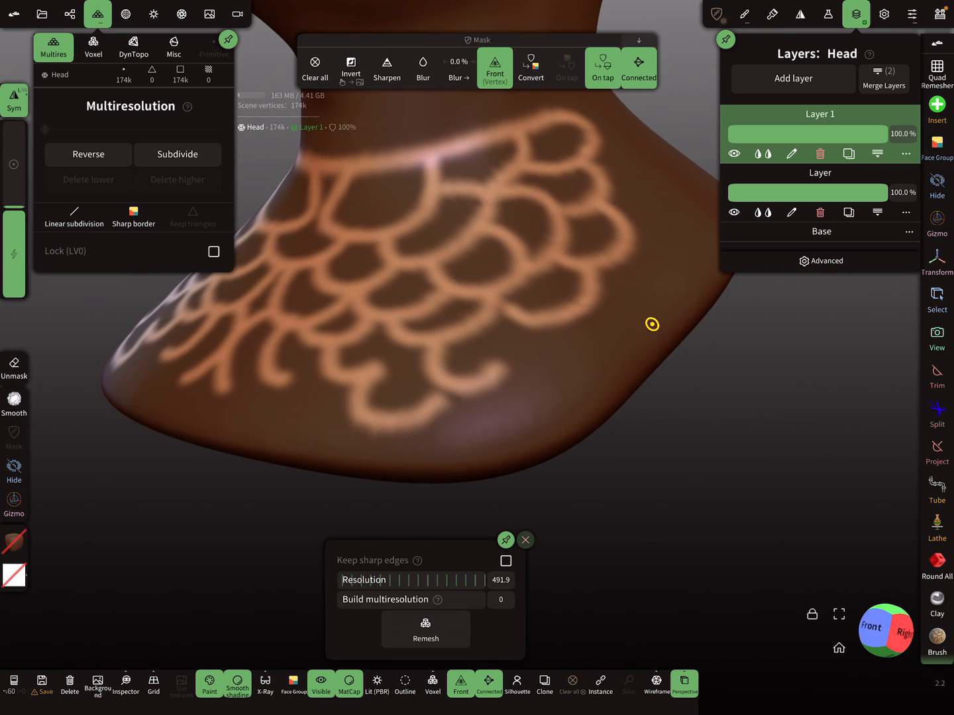
Step: Inflate the unmasked scale lines on the neck and shoulder into raised blobby scales
left_click(828, 14)
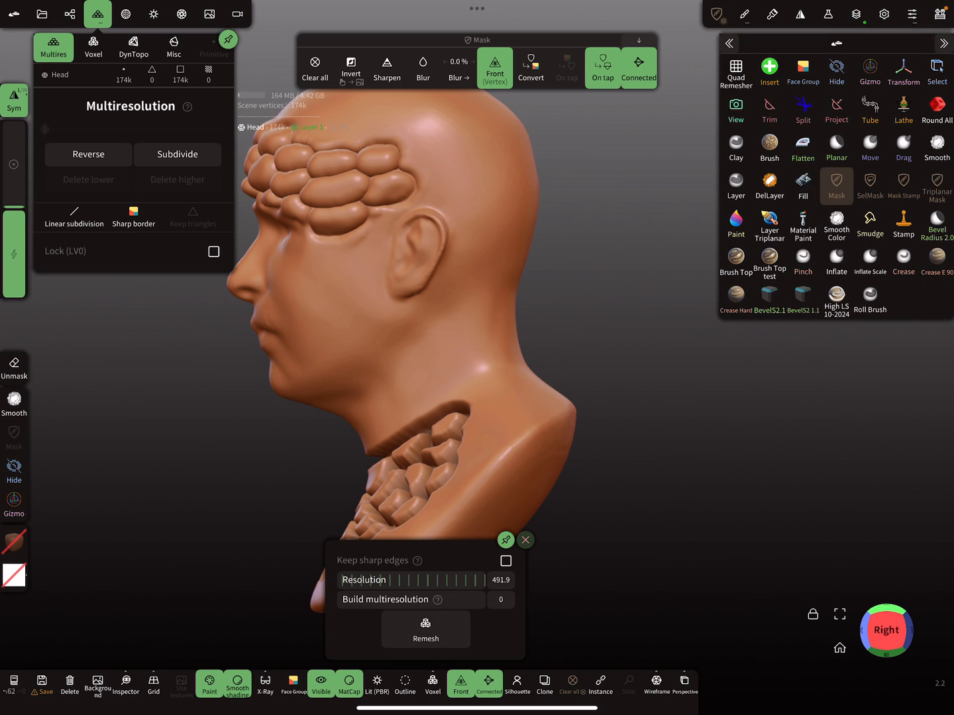
Step: Lasso-mask around the shoulder scale patch and inflate it into a thick bulging plate
left_click(869, 185)
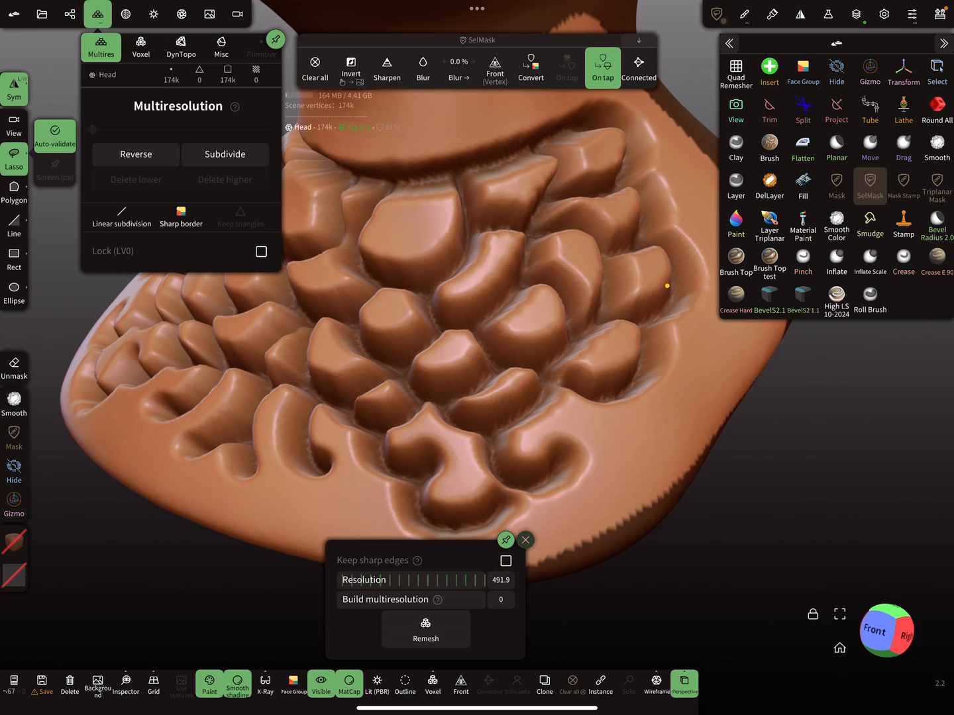
left_click(828, 15)
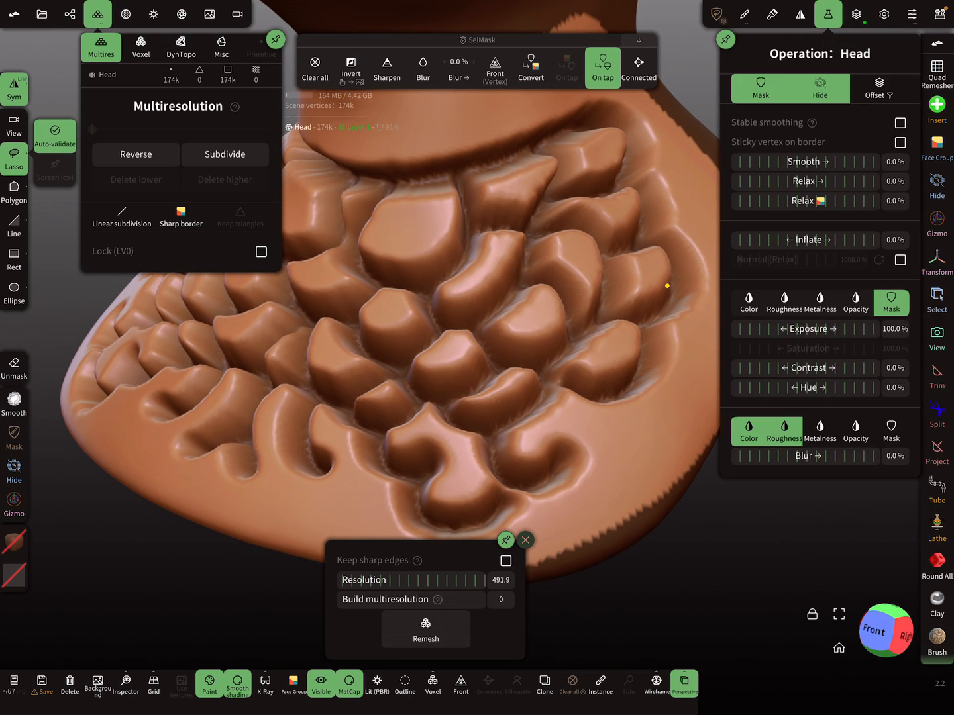
mouse_move(788, 250)
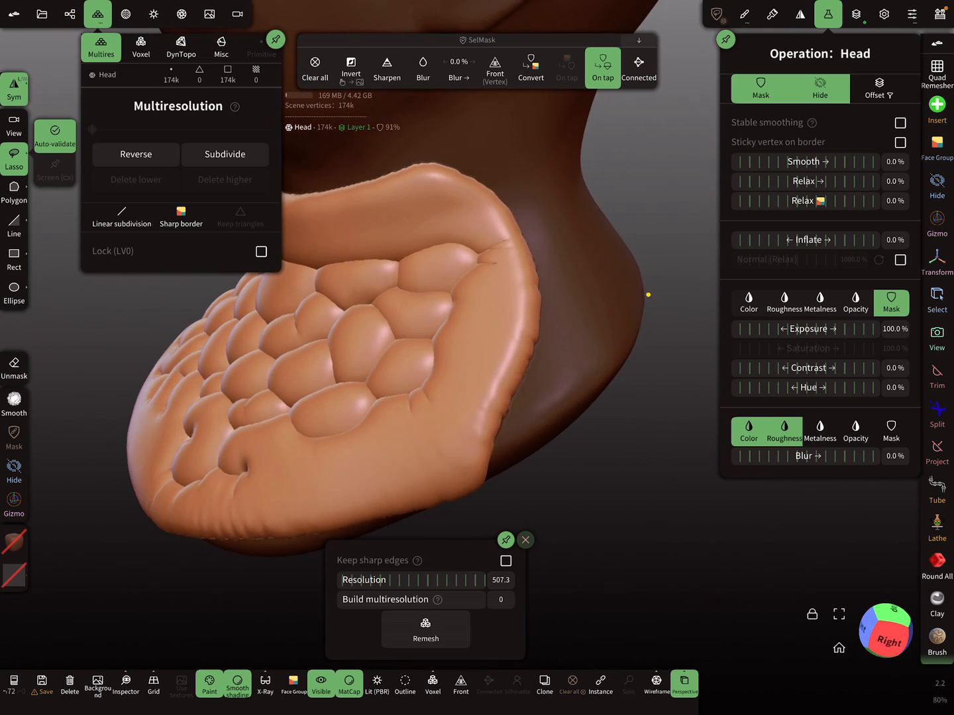
Step: Erase the inflated layer along the shoulder edge with the DelLayer brush
left_click(856, 13)
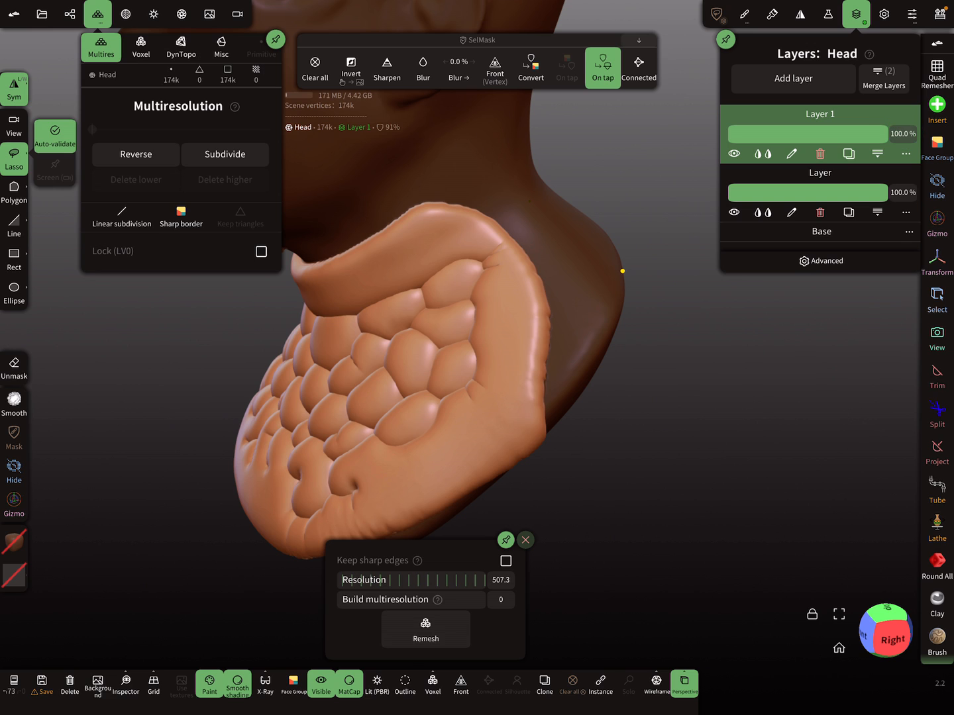
left_click(856, 14)
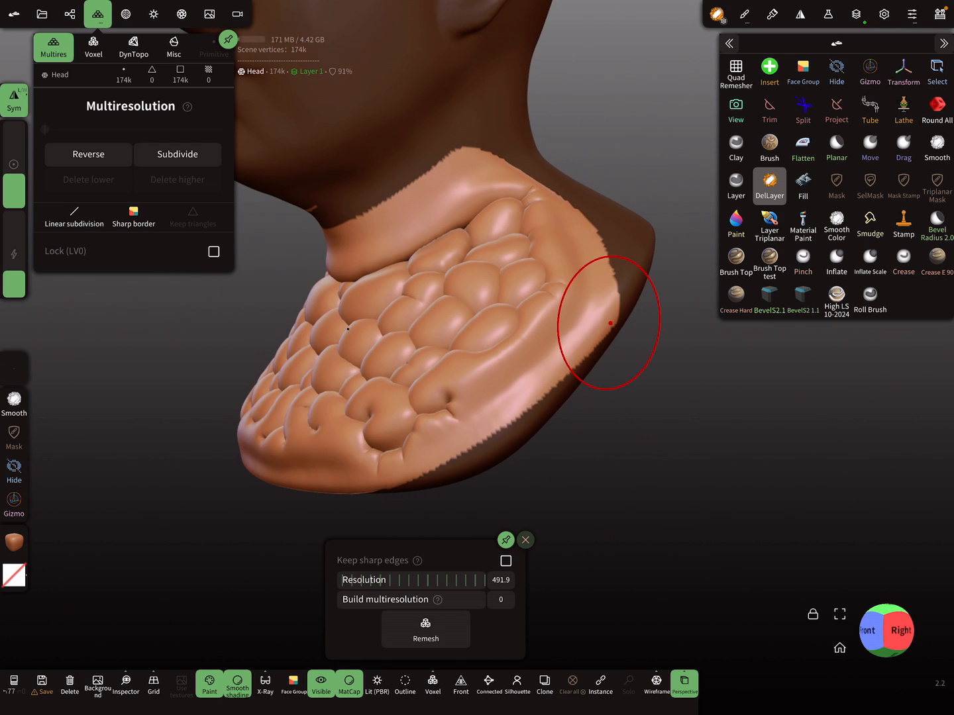
Step: Mask an outline of rounded blobby cells across the cheek and jaw, then view the head from the side
left_click(836, 186)
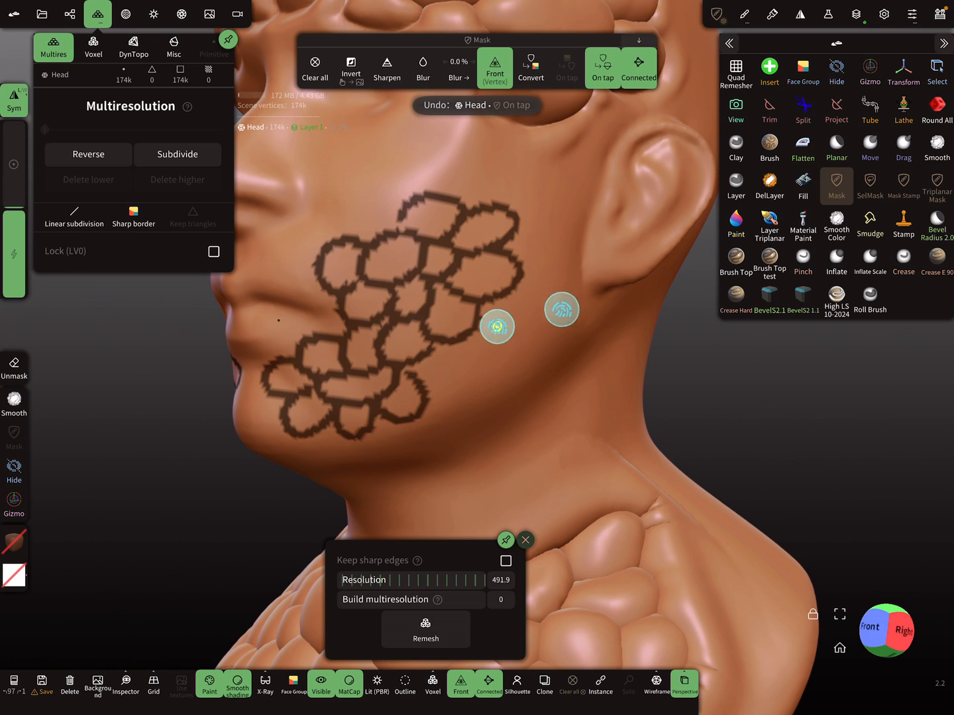
left_click(316, 69)
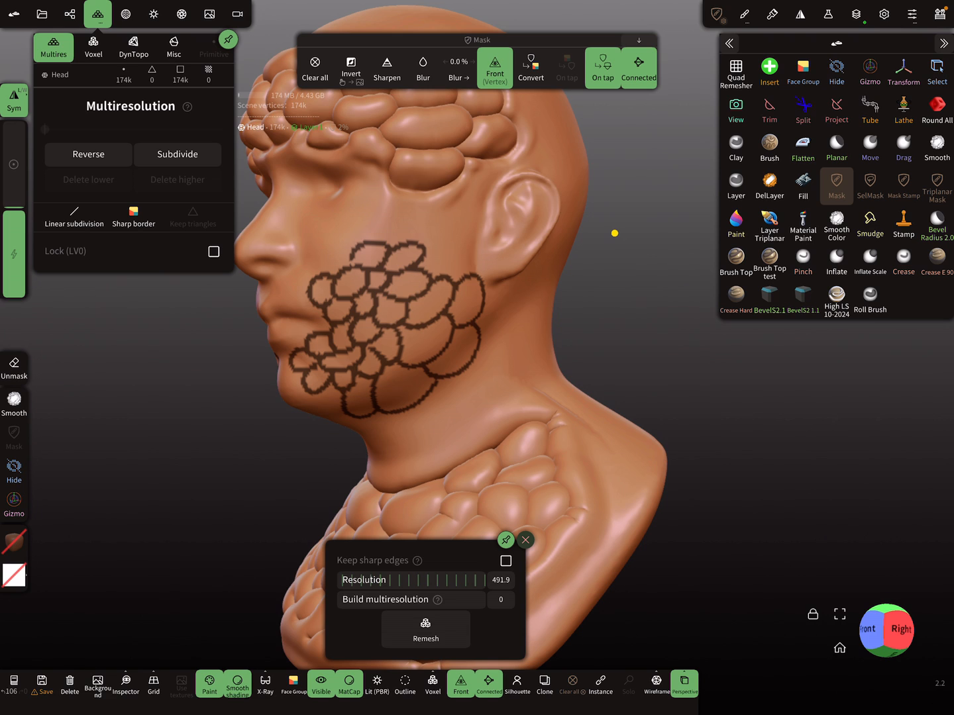
Step: Lasso-mask everything except the cheek patch holding the cell pattern
left_click(856, 14)
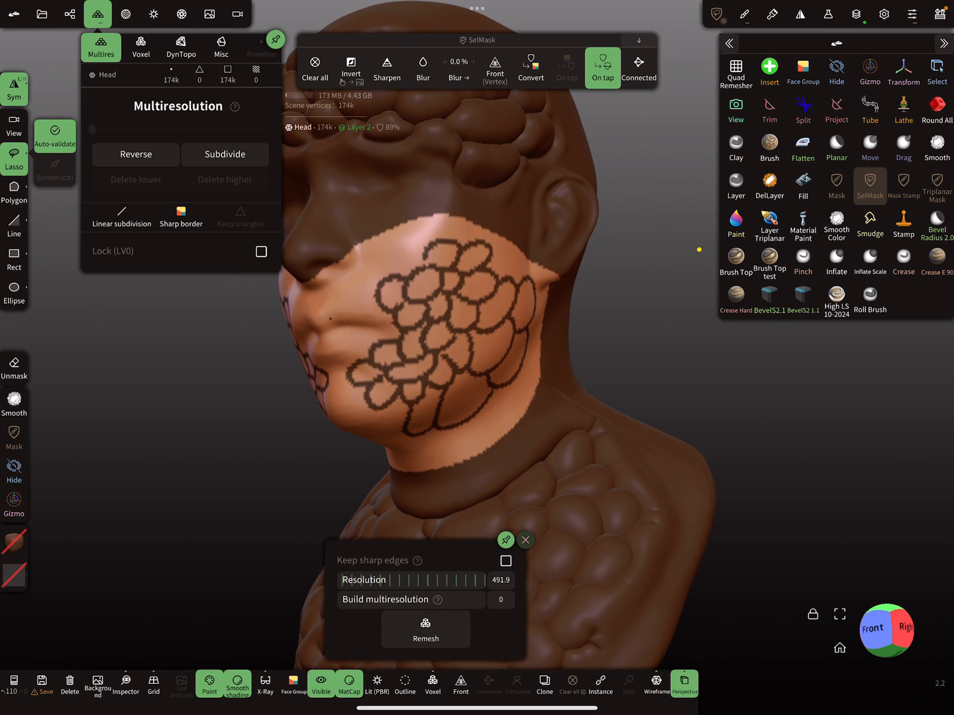
Step: Inflate the cheek patch into blobby scales and erase stray bumps near the nose with DelLayer
left_click(827, 13)
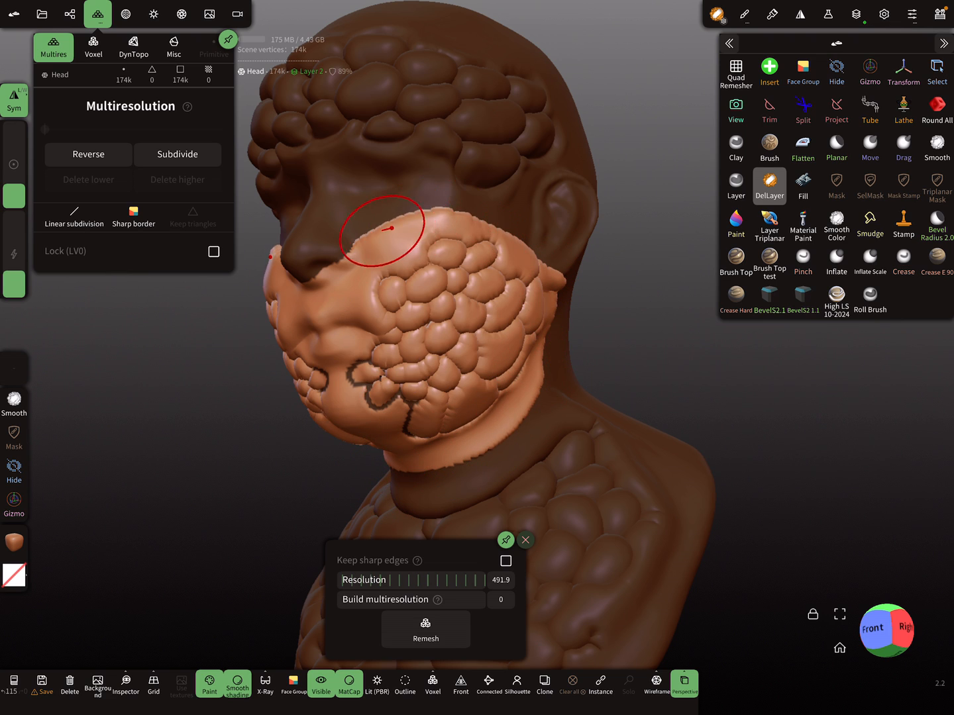
mouse_move(571, 241)
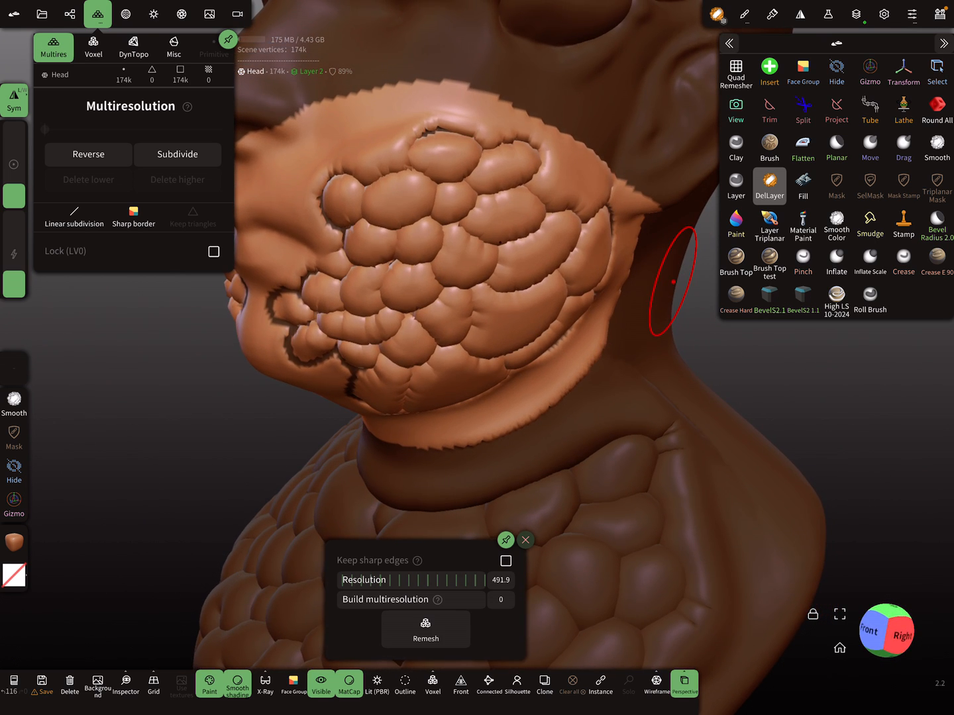
Step: Clear the whole mask and erase stray inflation on the neck and jaw edges with DelLayer
left_click(835, 186)
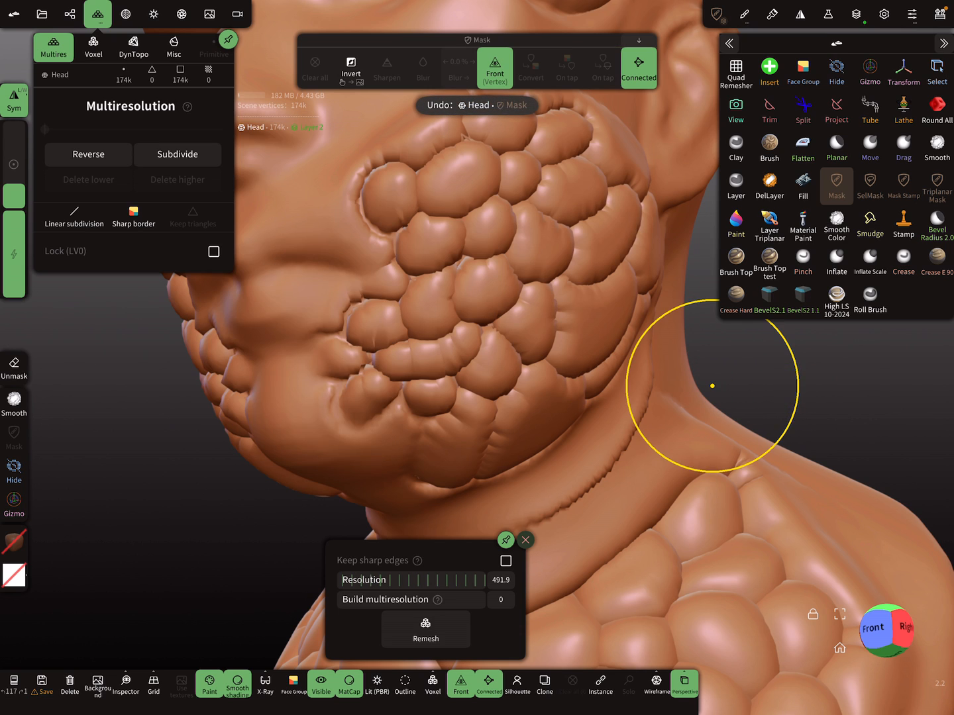
left_click(768, 186)
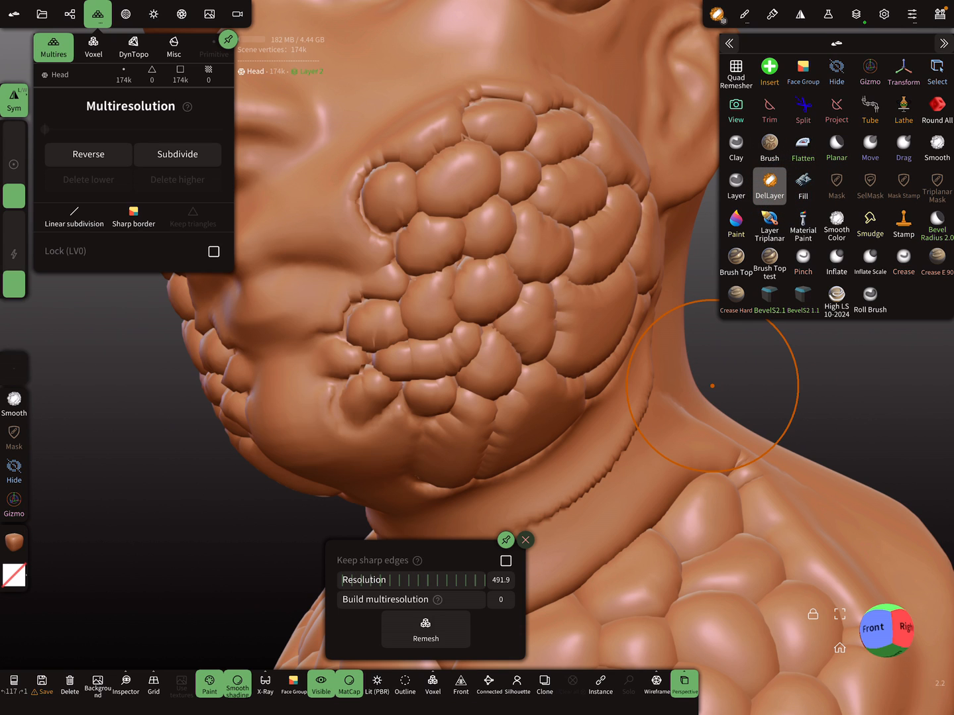
mouse_move(351, 262)
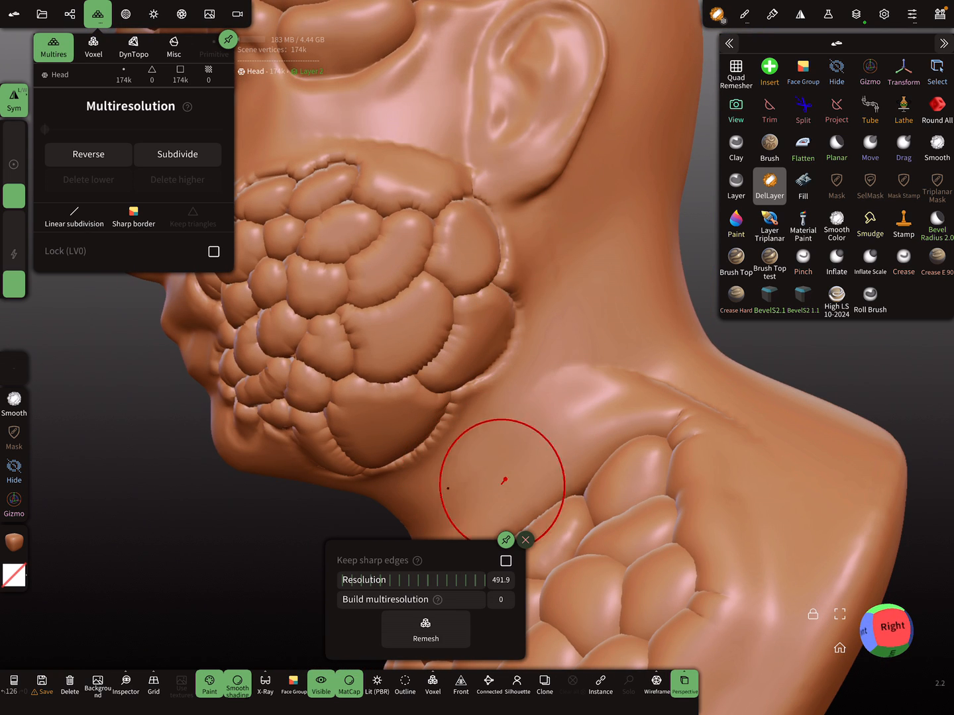
mouse_move(640, 244)
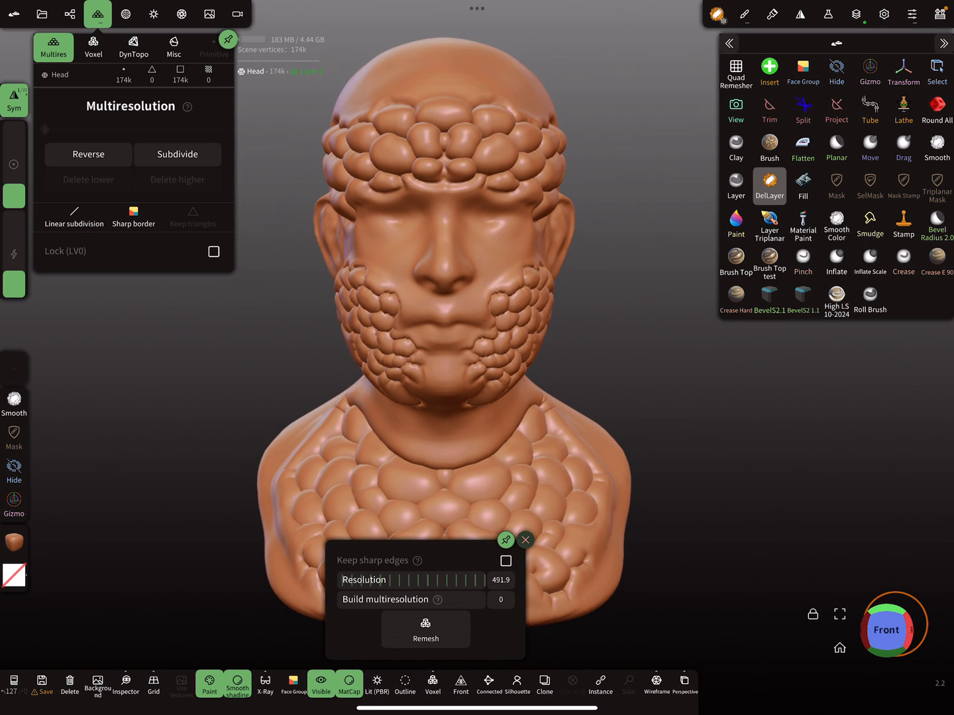
Step: Lasso-mask the cheek scales and raise the Inflate filter so they stand out further
left_click(869, 185)
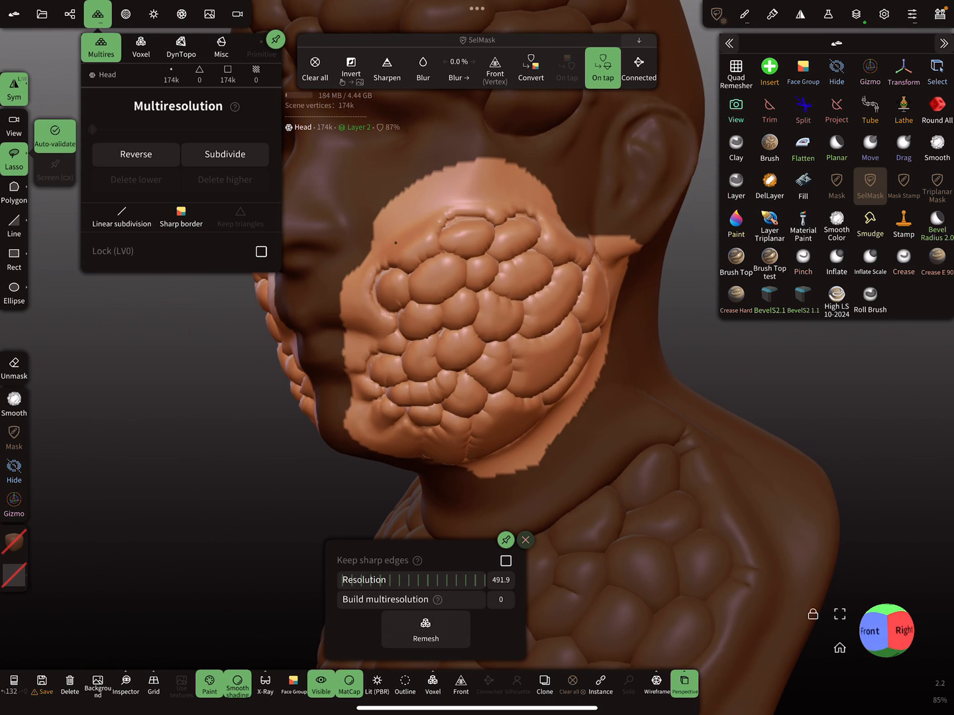
left_click(827, 13)
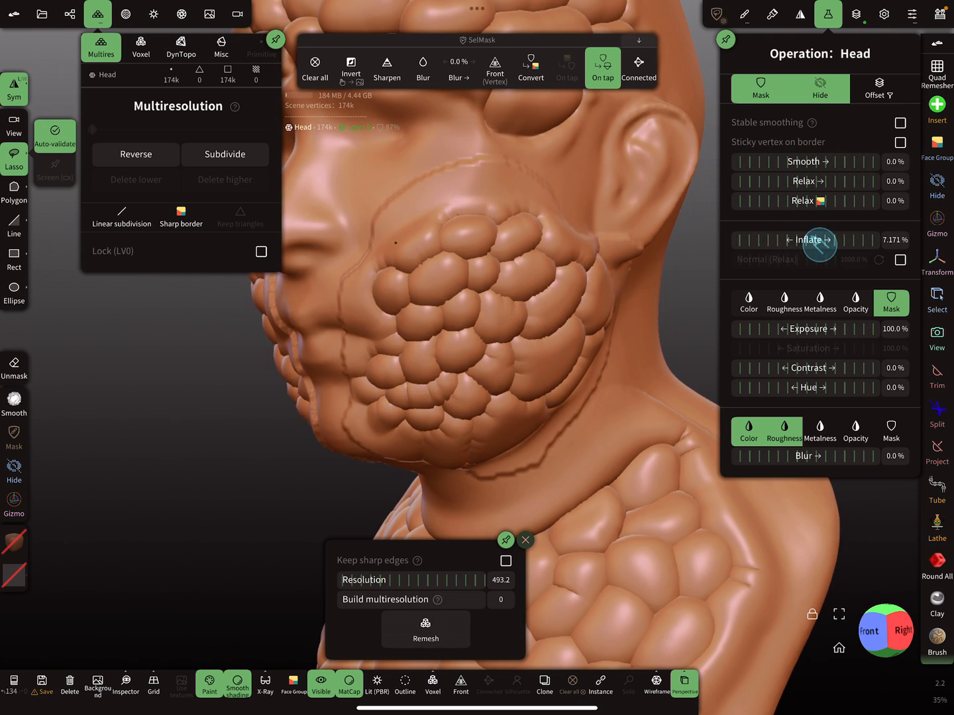
left_click(938, 13)
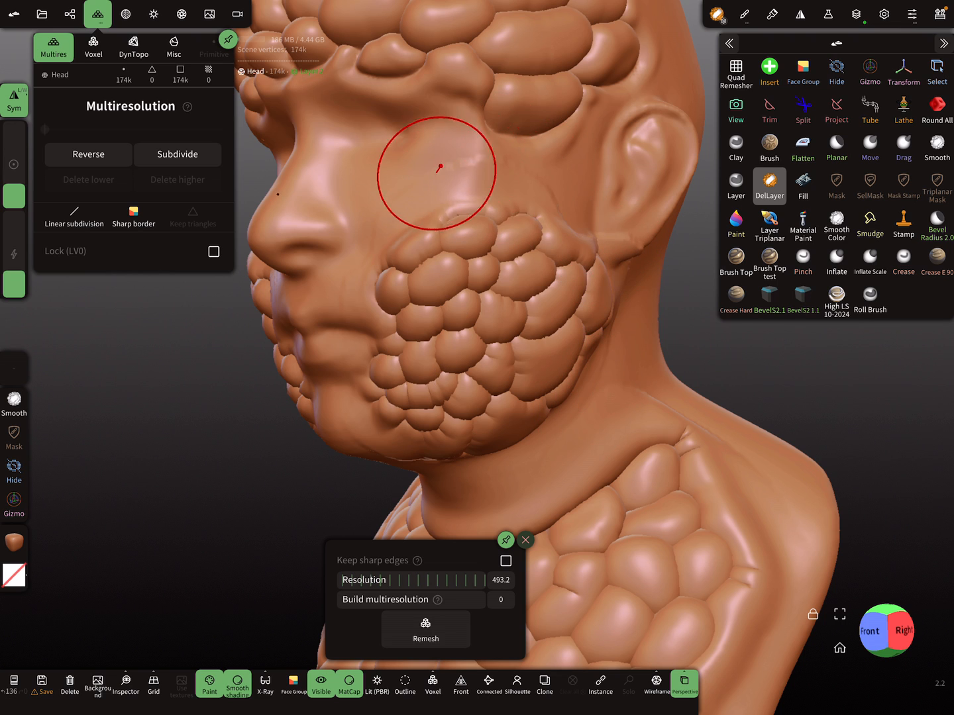
mouse_move(634, 218)
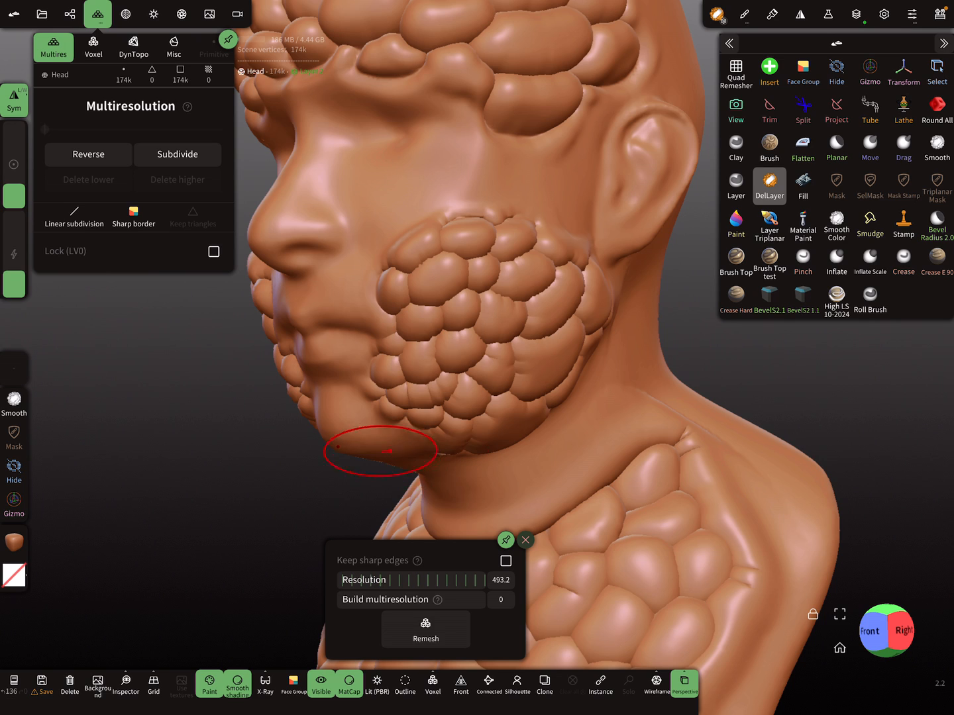
mouse_move(646, 417)
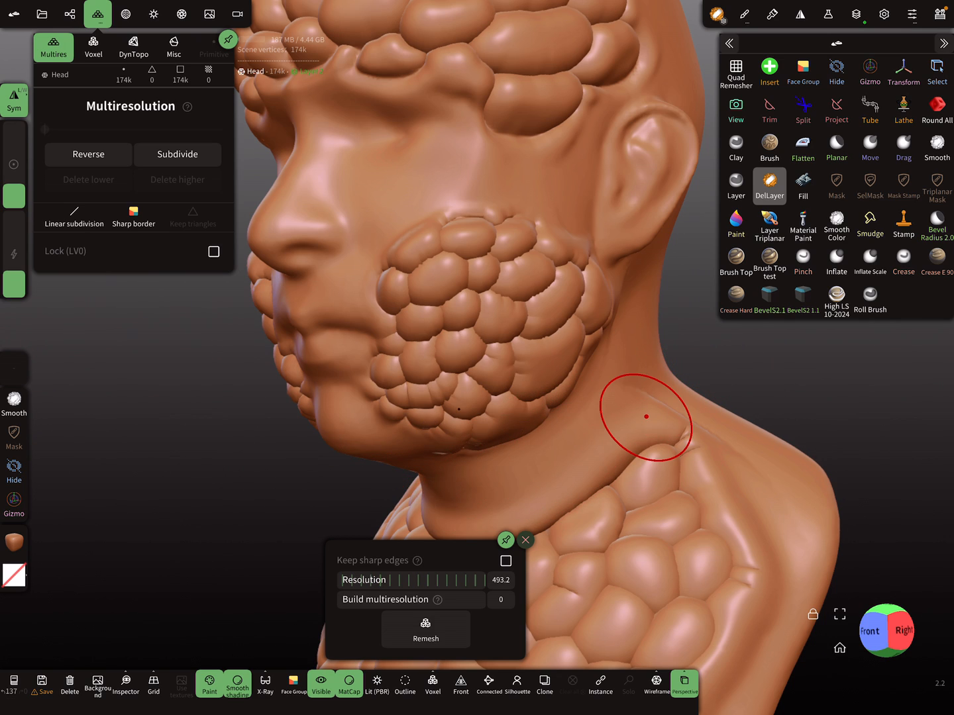